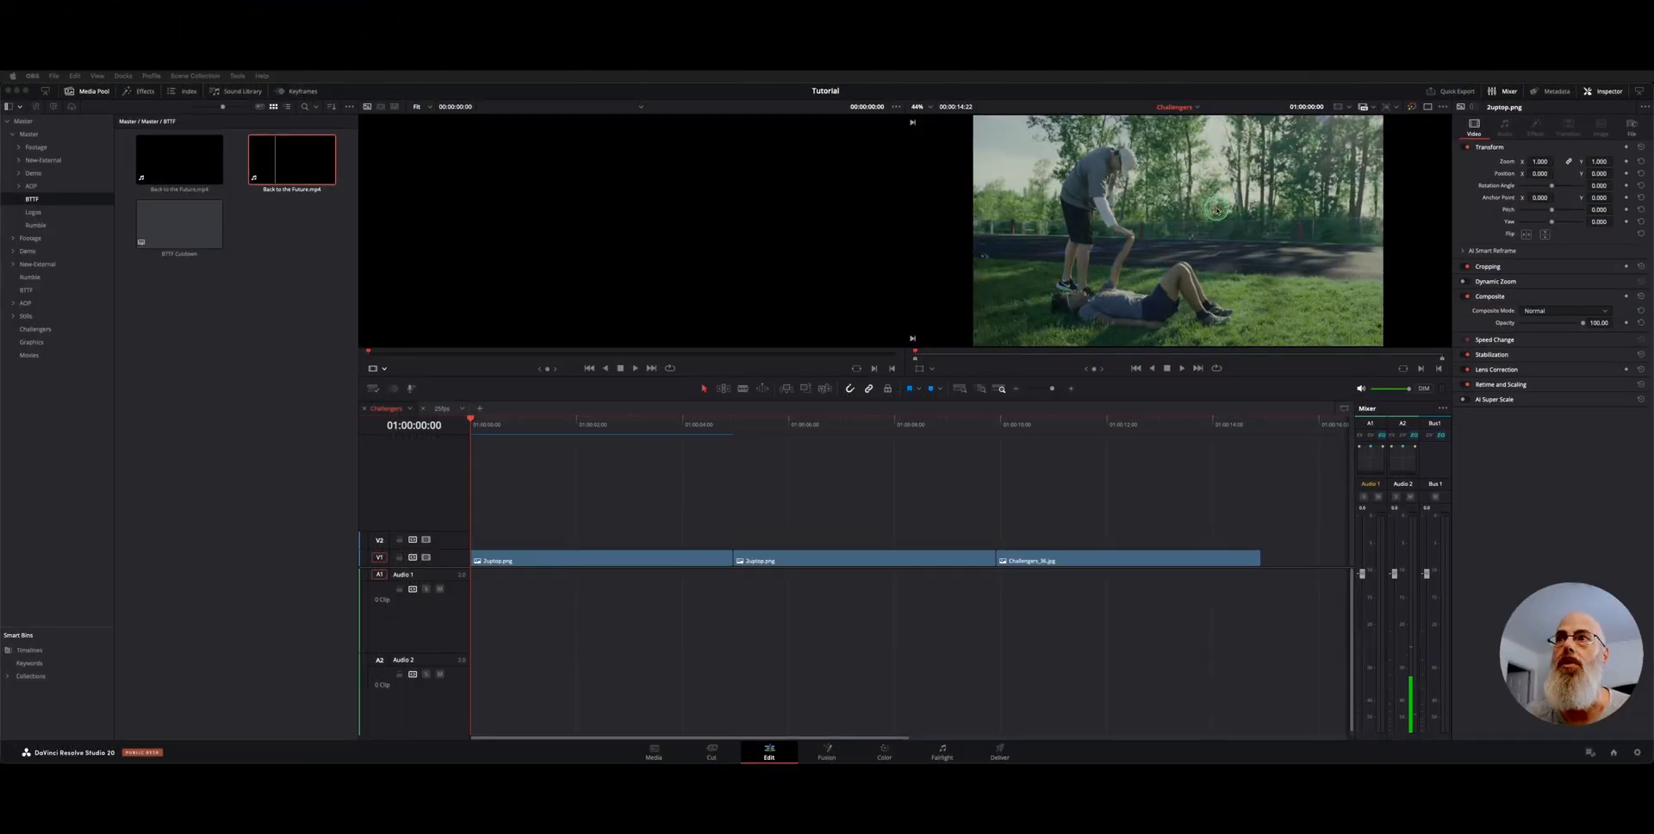
Step: Open the Footage bin in the Media Pool and load Billboard.mp4 into the source viewer
{"action": "left_click", "coordinate": [1154, 135]}
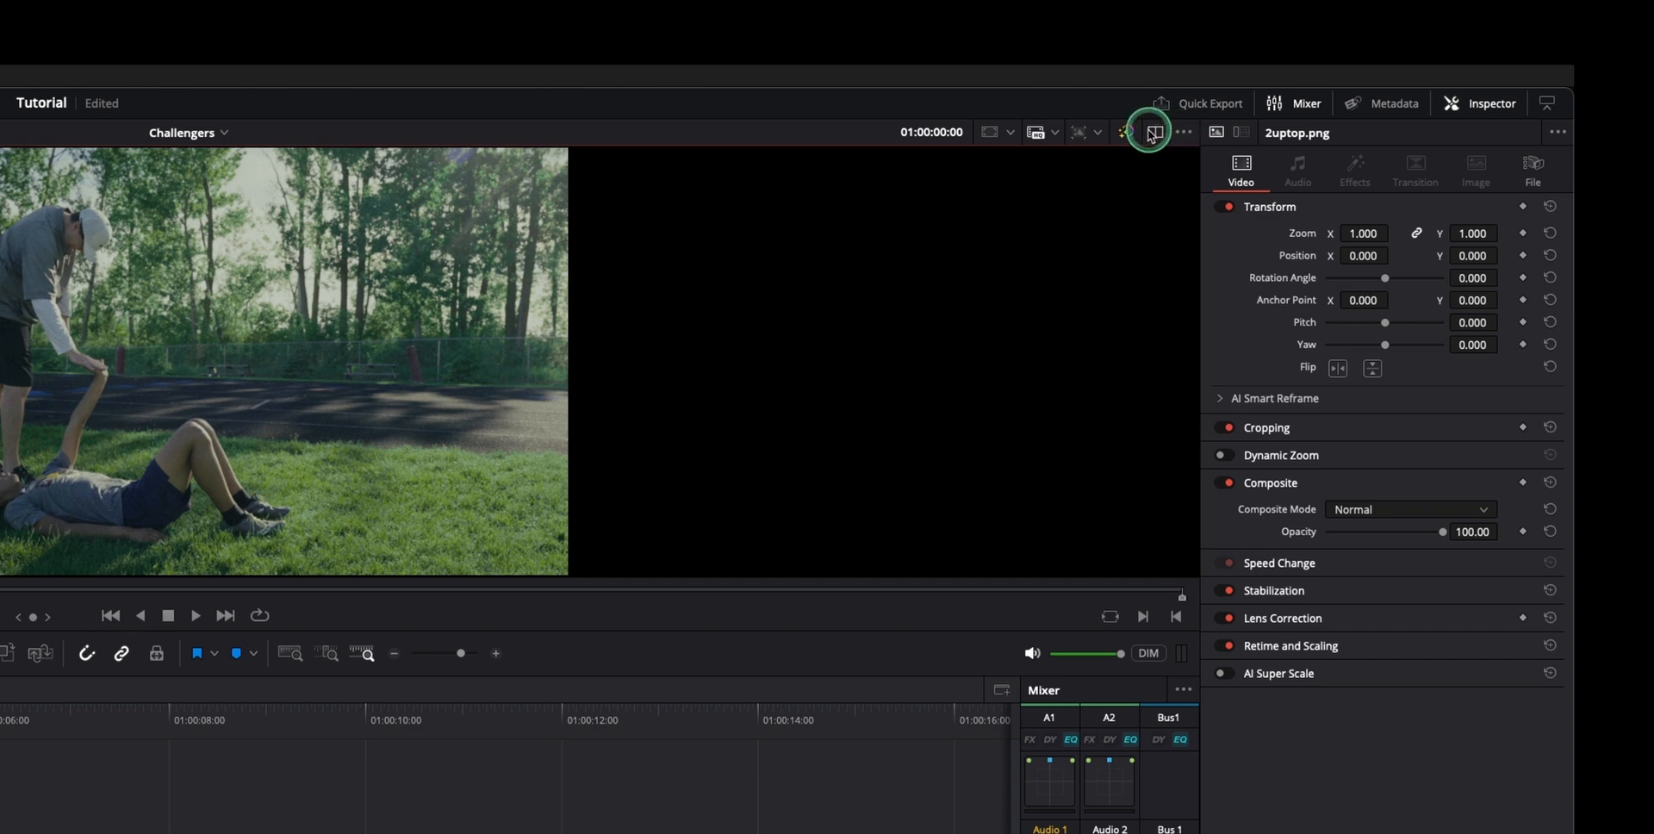
{"action": "left_click", "coordinate": [1149, 131]}
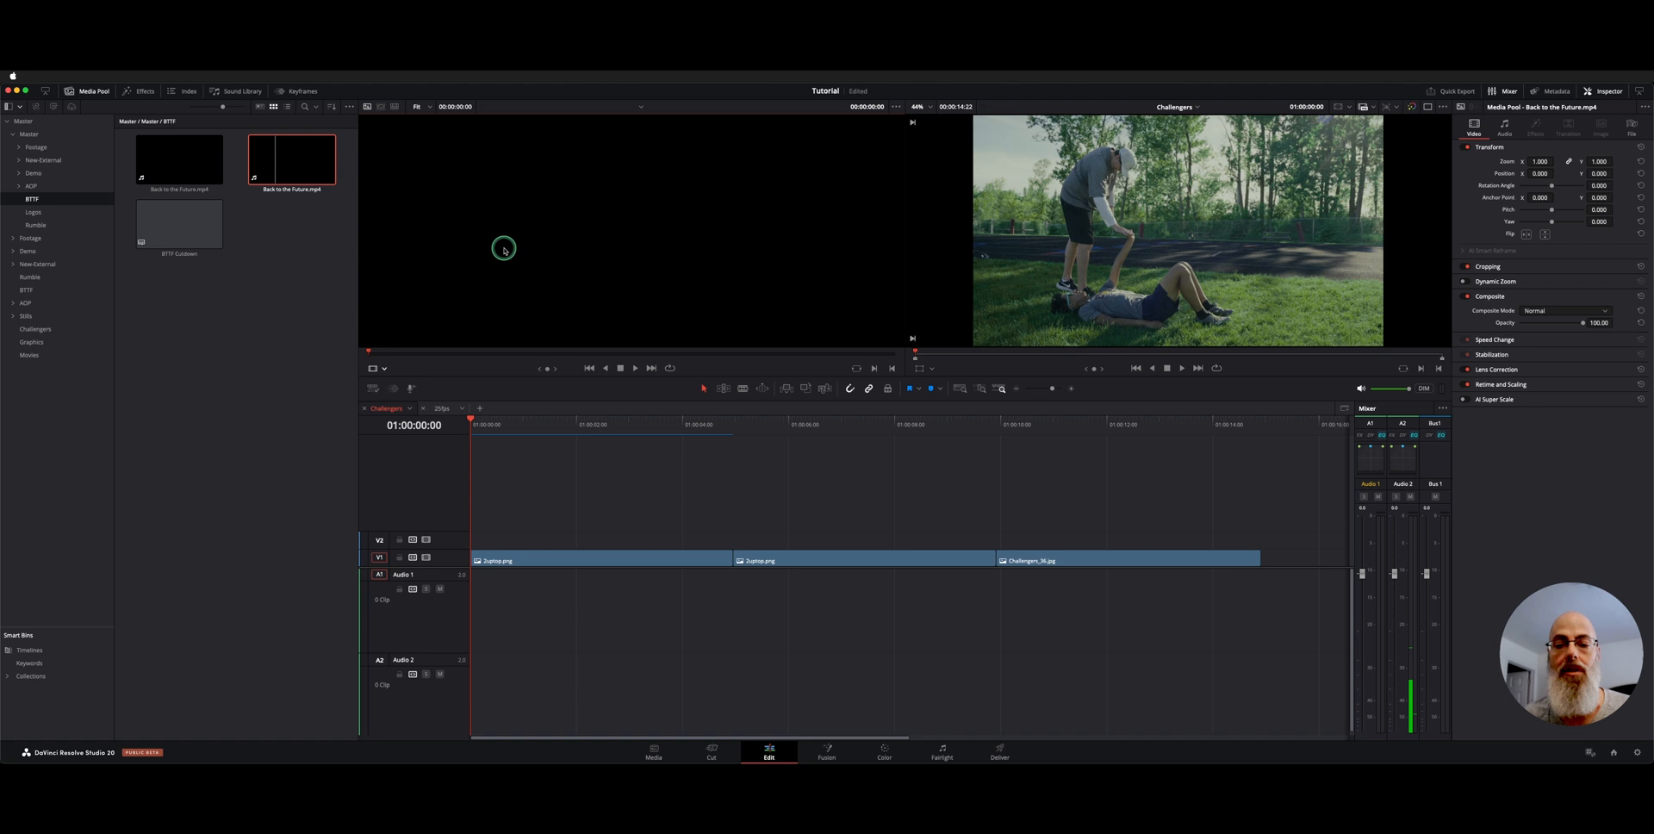
{"action": "left_click", "coordinate": [35, 149]}
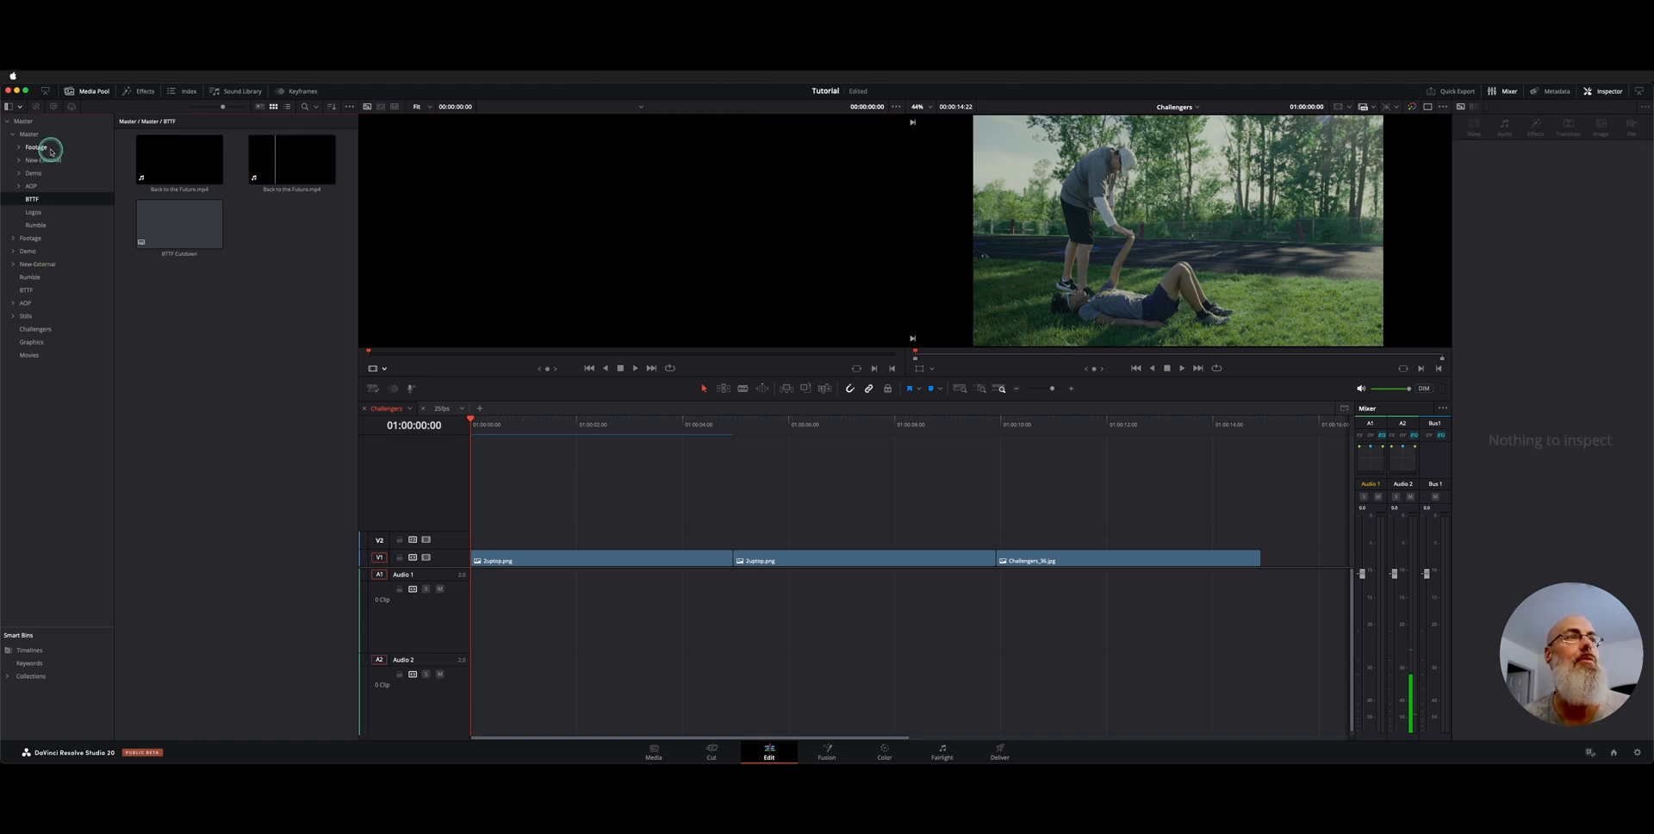
{"action": "left_click", "coordinate": [31, 146]}
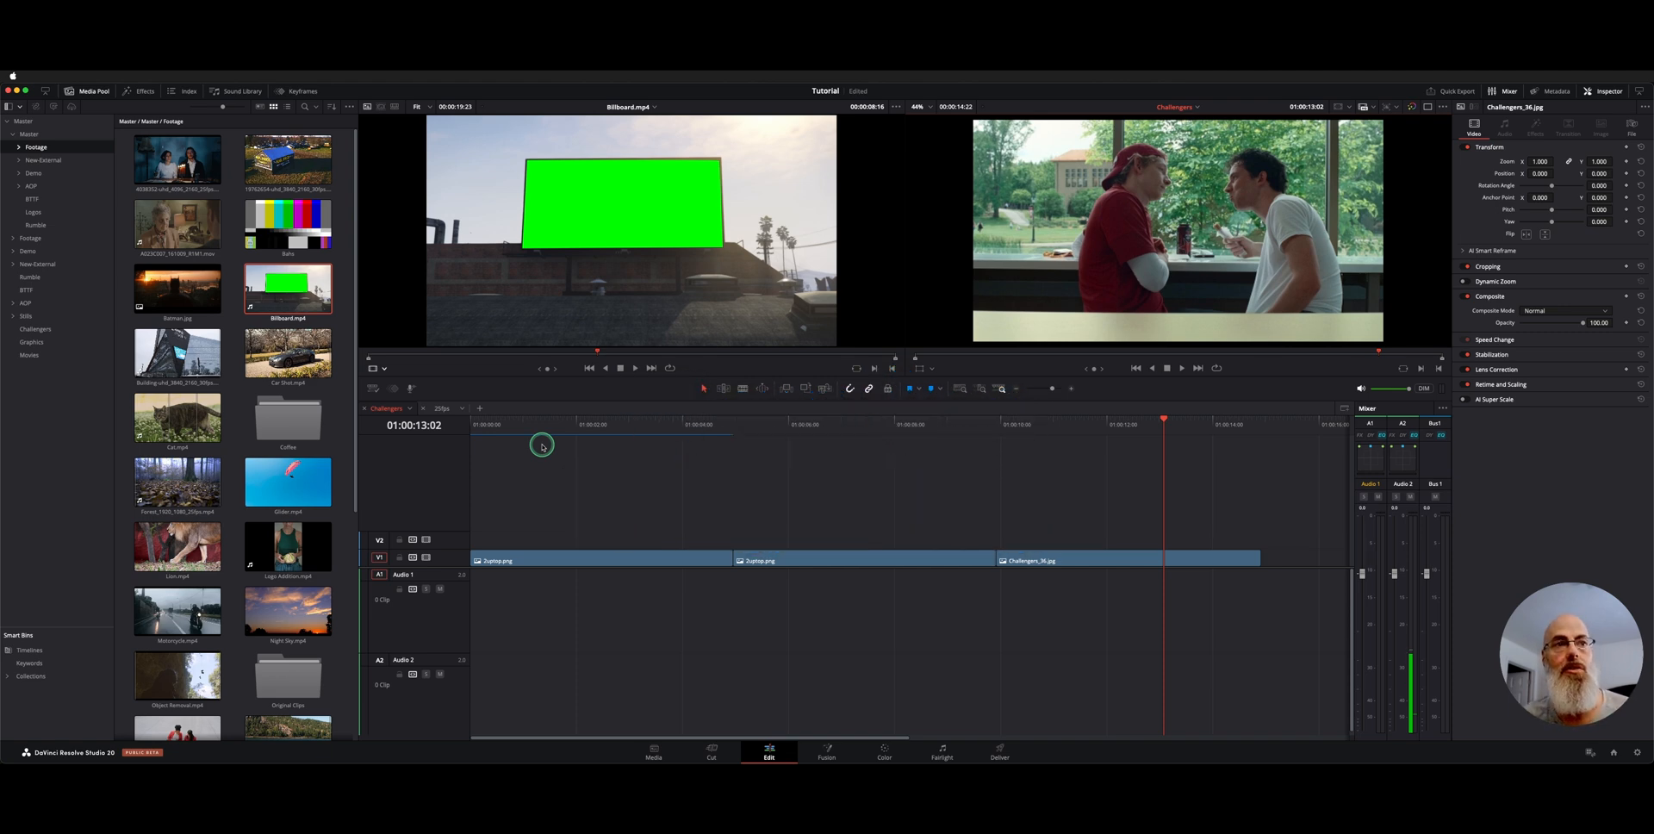
{"action": "mouse_move", "coordinate": [553, 451]}
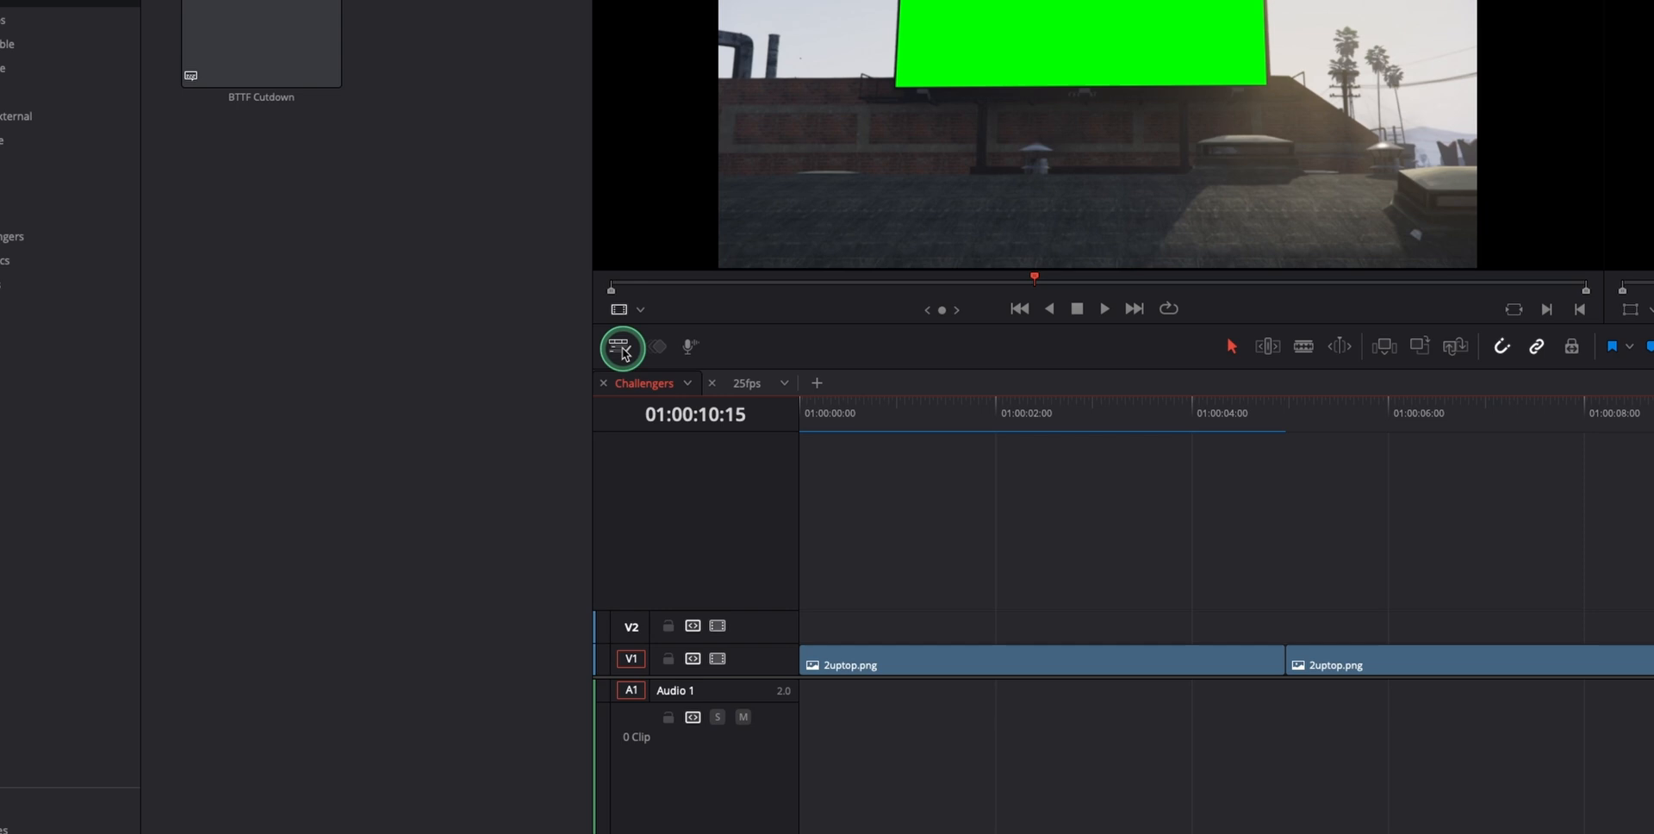
Step: Enable Display Stacked Timelines so Challengers sits above an empty second timeline pane
{"action": "left_click", "coordinate": [622, 348]}
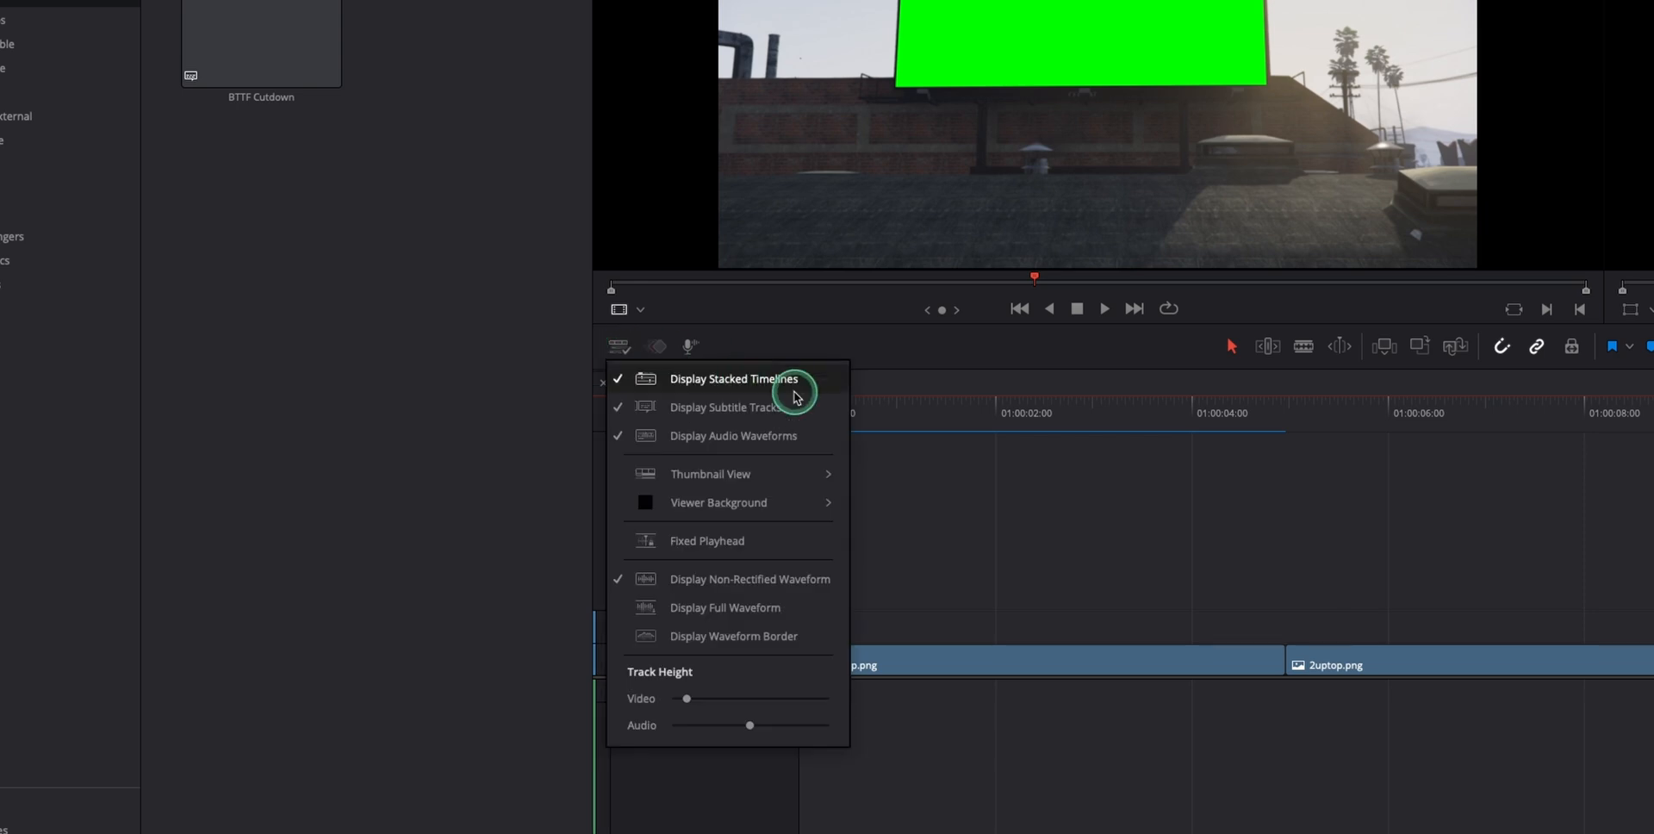
{"action": "mouse_move", "coordinate": [824, 387]}
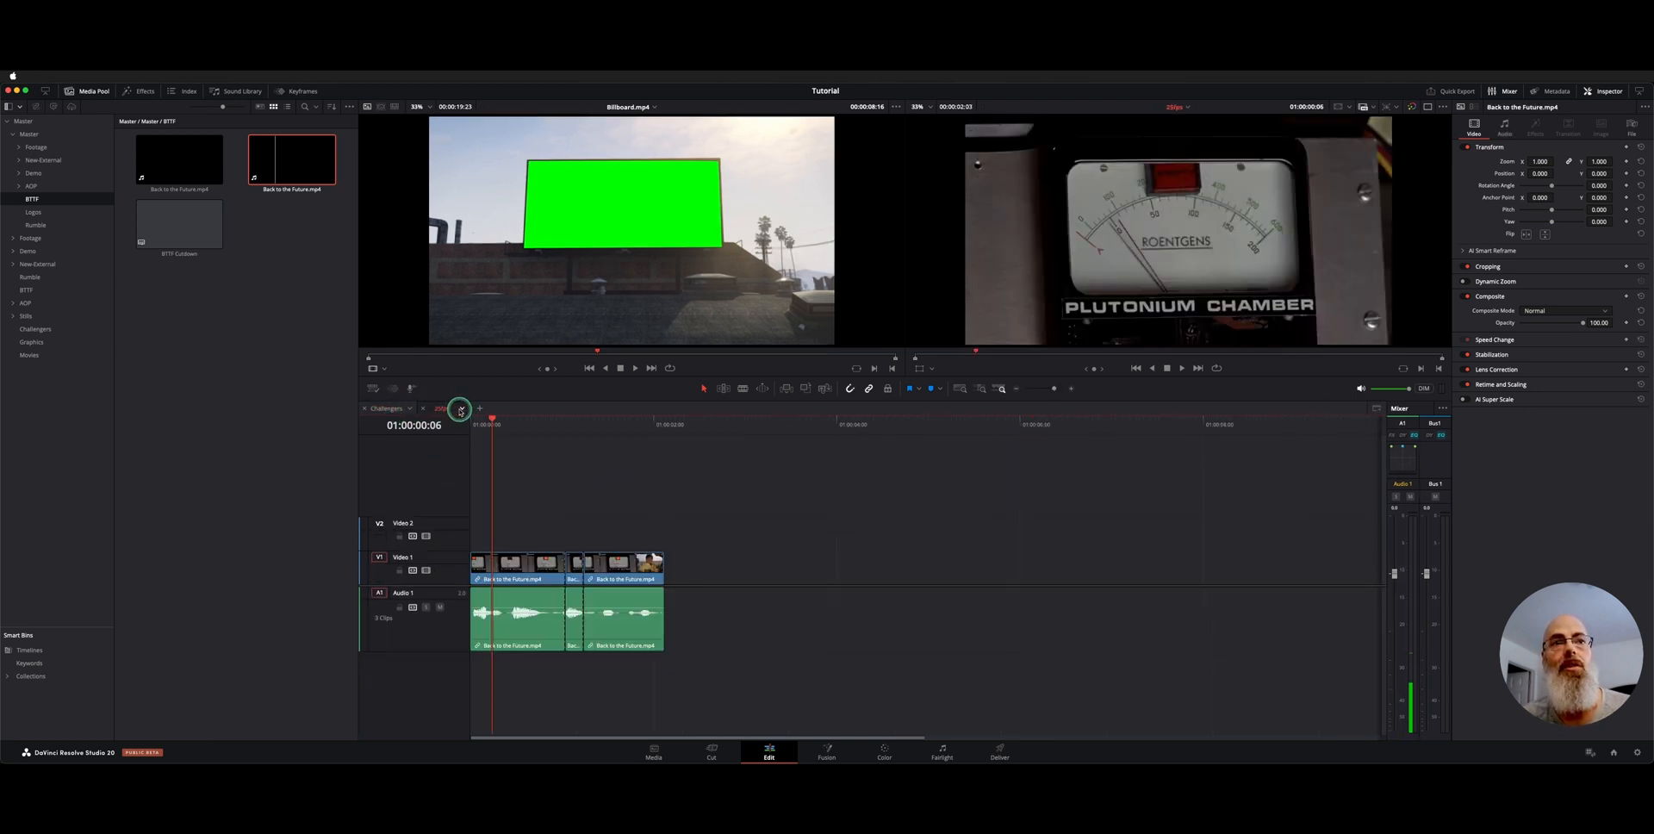
{"action": "left_click", "coordinate": [445, 408]}
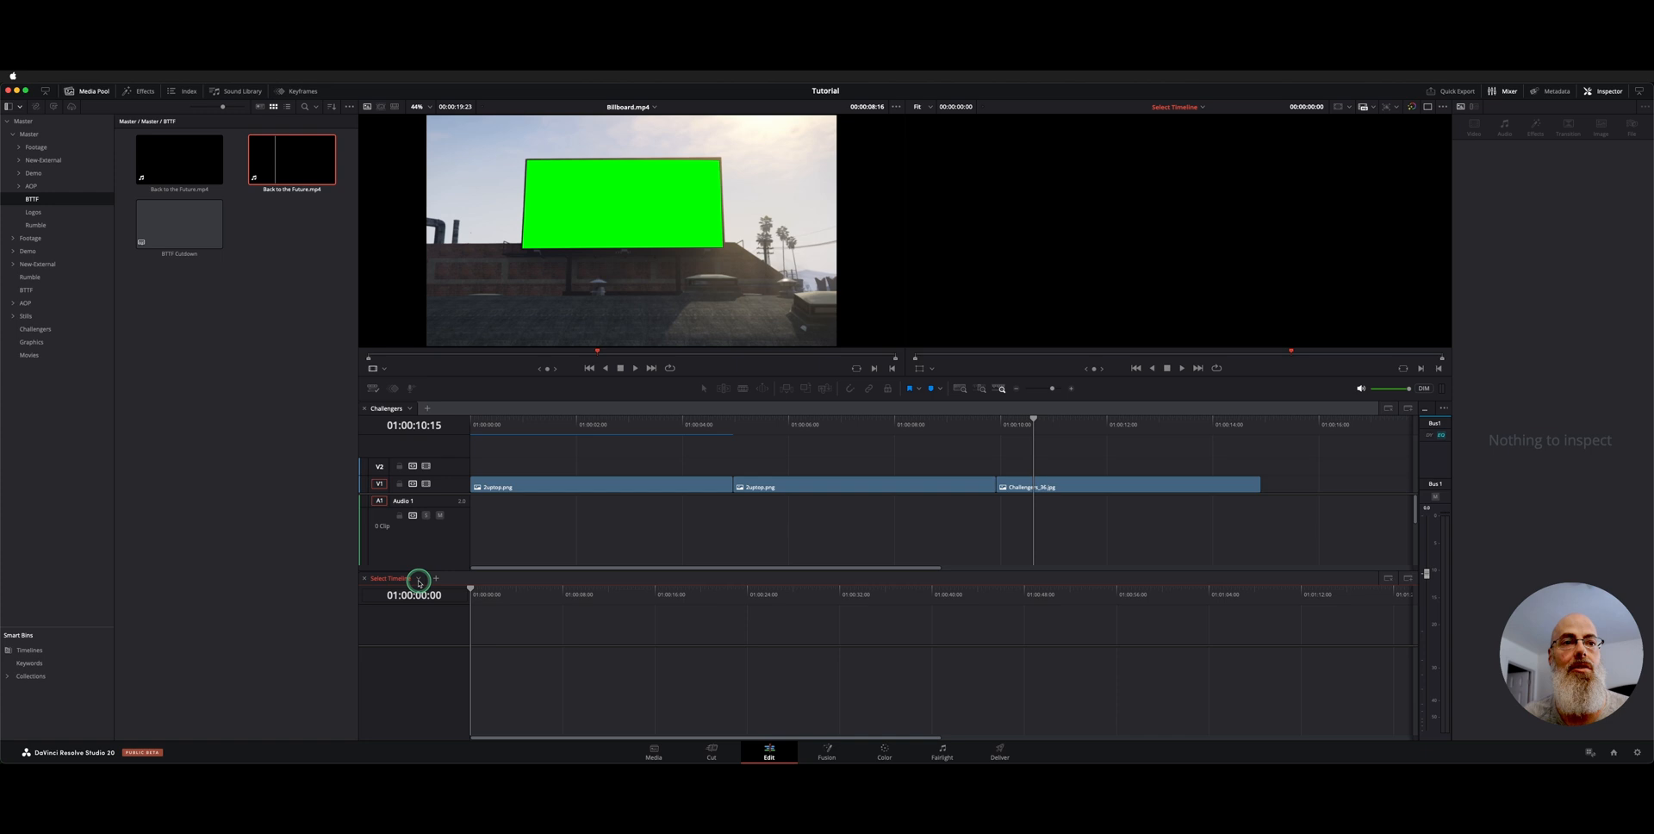
{"action": "left_click", "coordinate": [435, 579]}
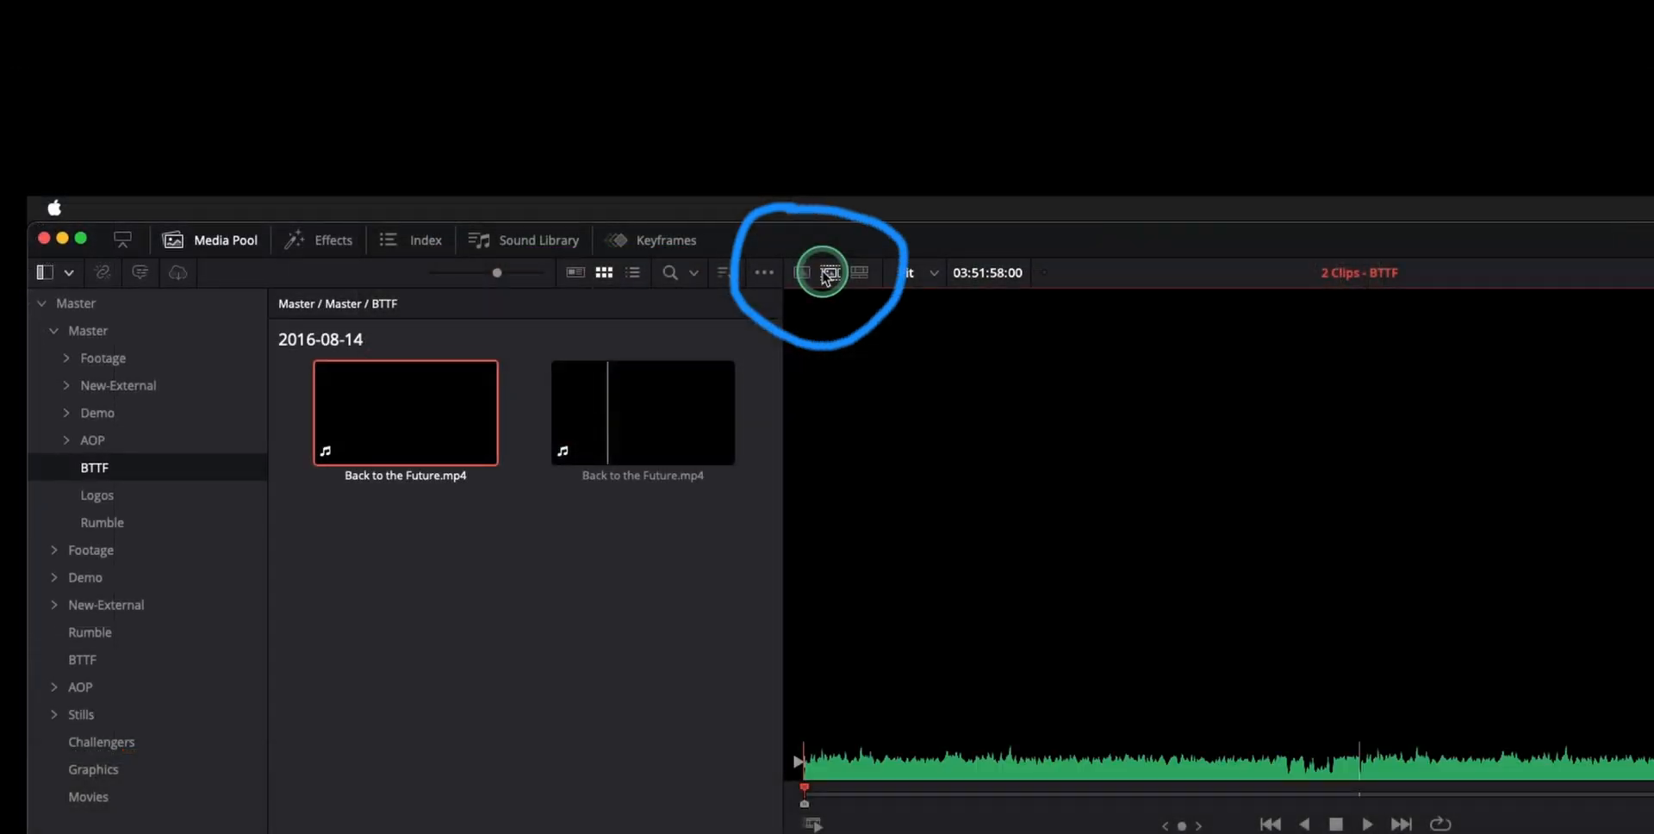
Step: Insert the Coffee clip with its audio at the playhead, splitting the Challengers still in two
{"action": "left_click", "coordinate": [827, 272]}
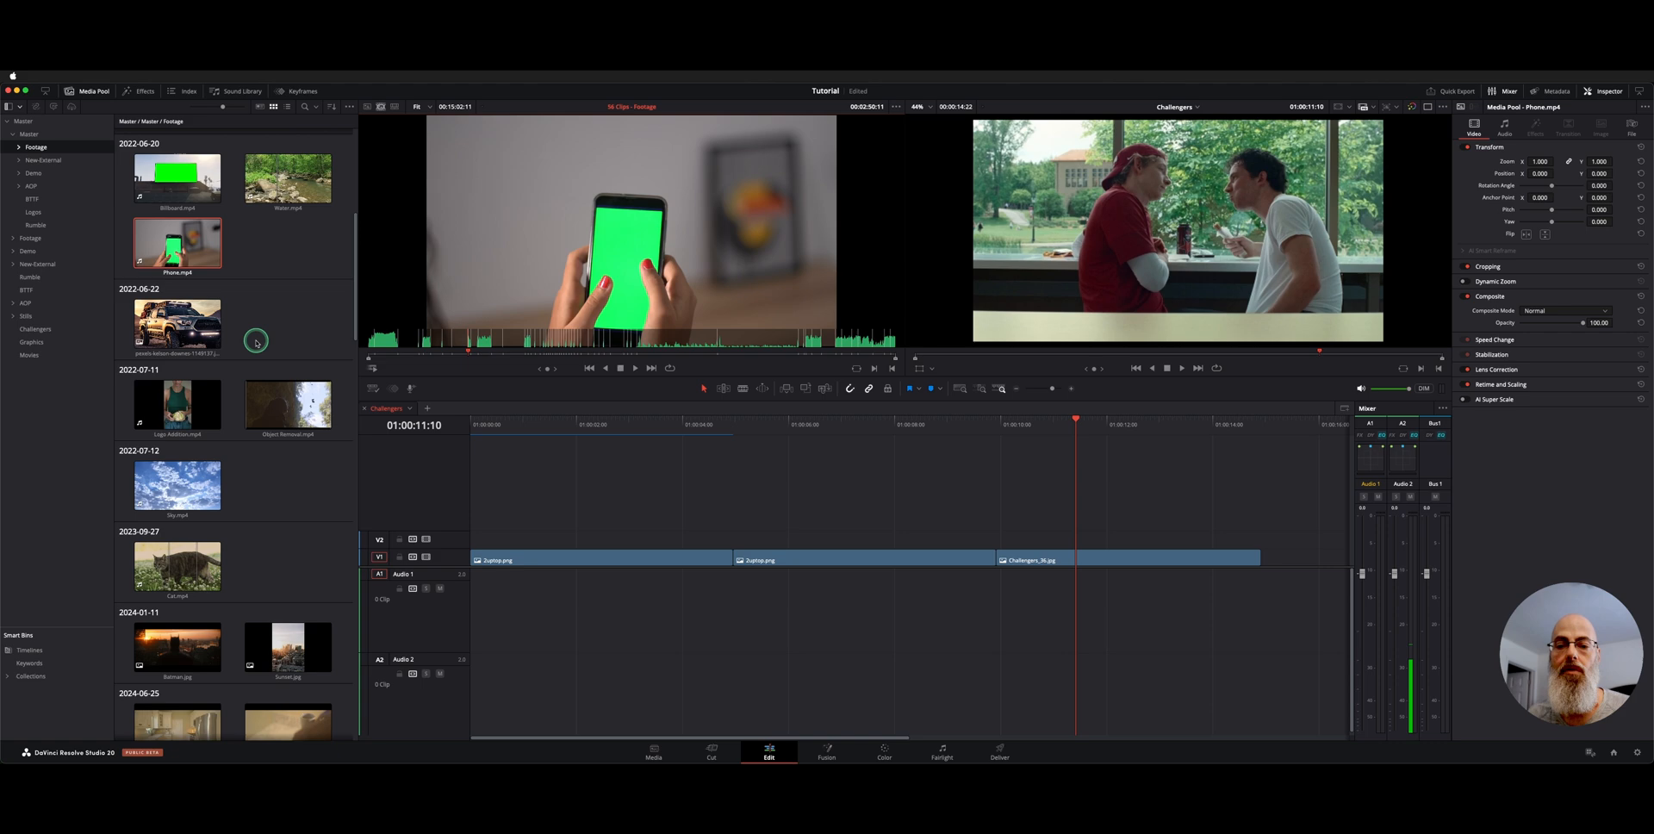
{"action": "left_click", "coordinate": [177, 646]}
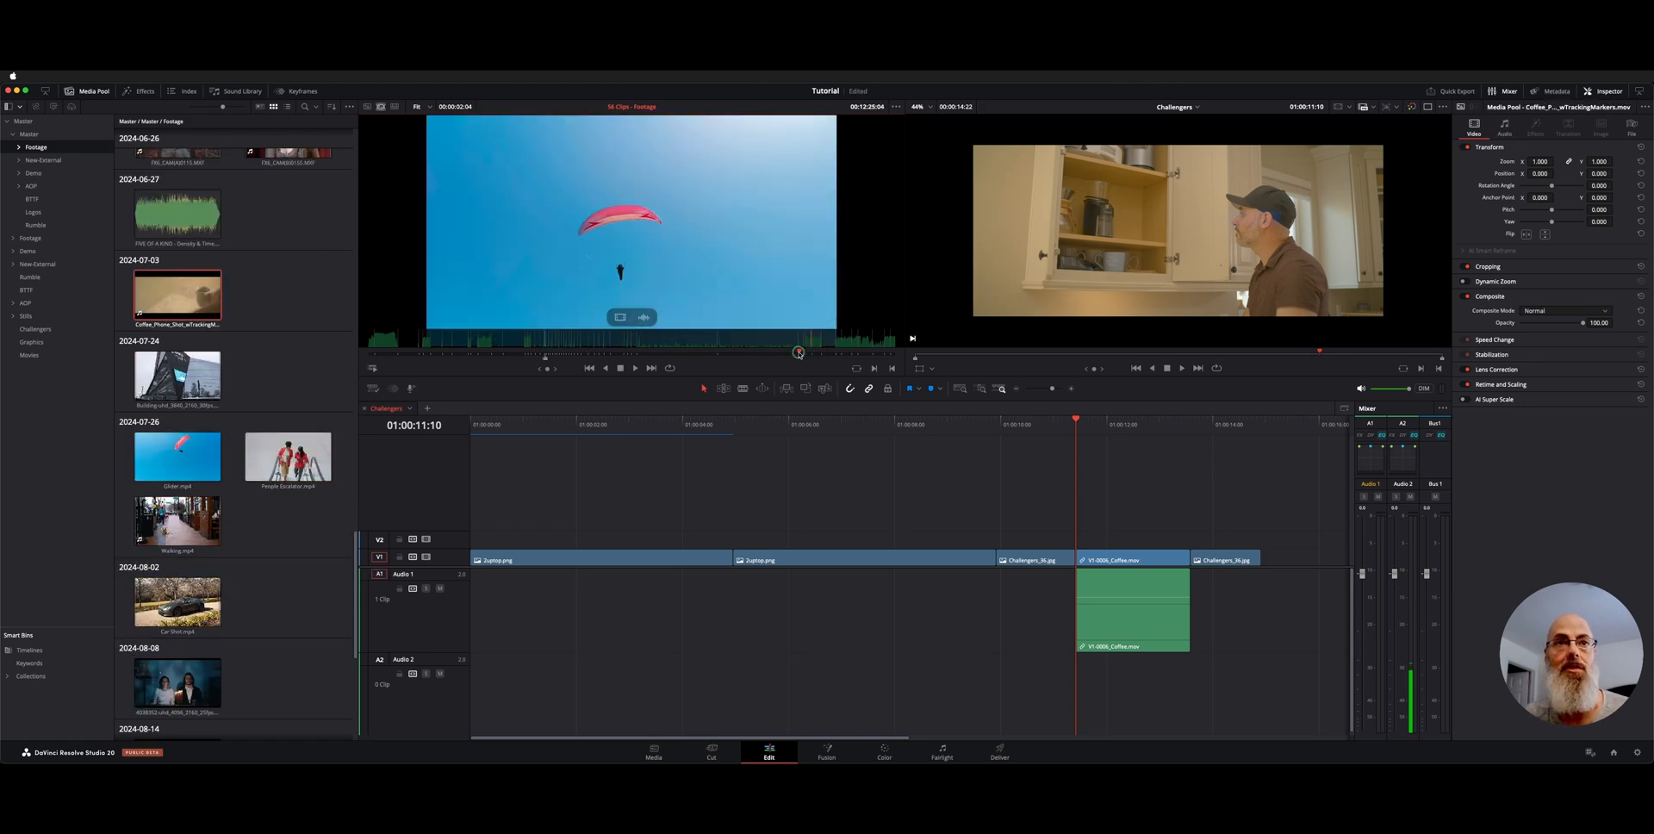
{"action": "left_click", "coordinate": [287, 179]}
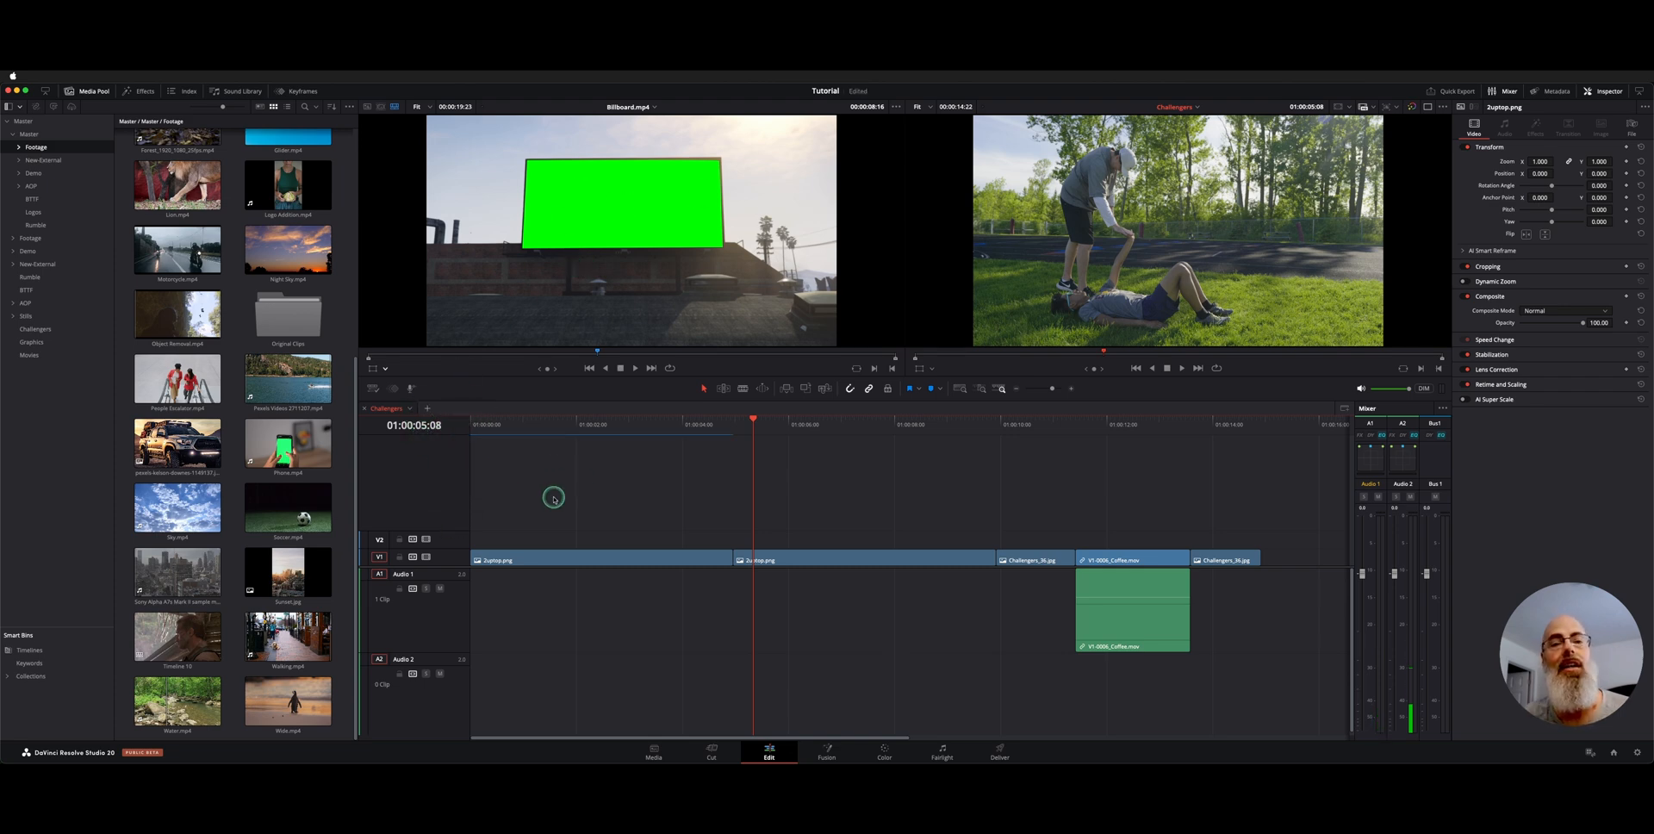
{"action": "mouse_move", "coordinate": [529, 440]}
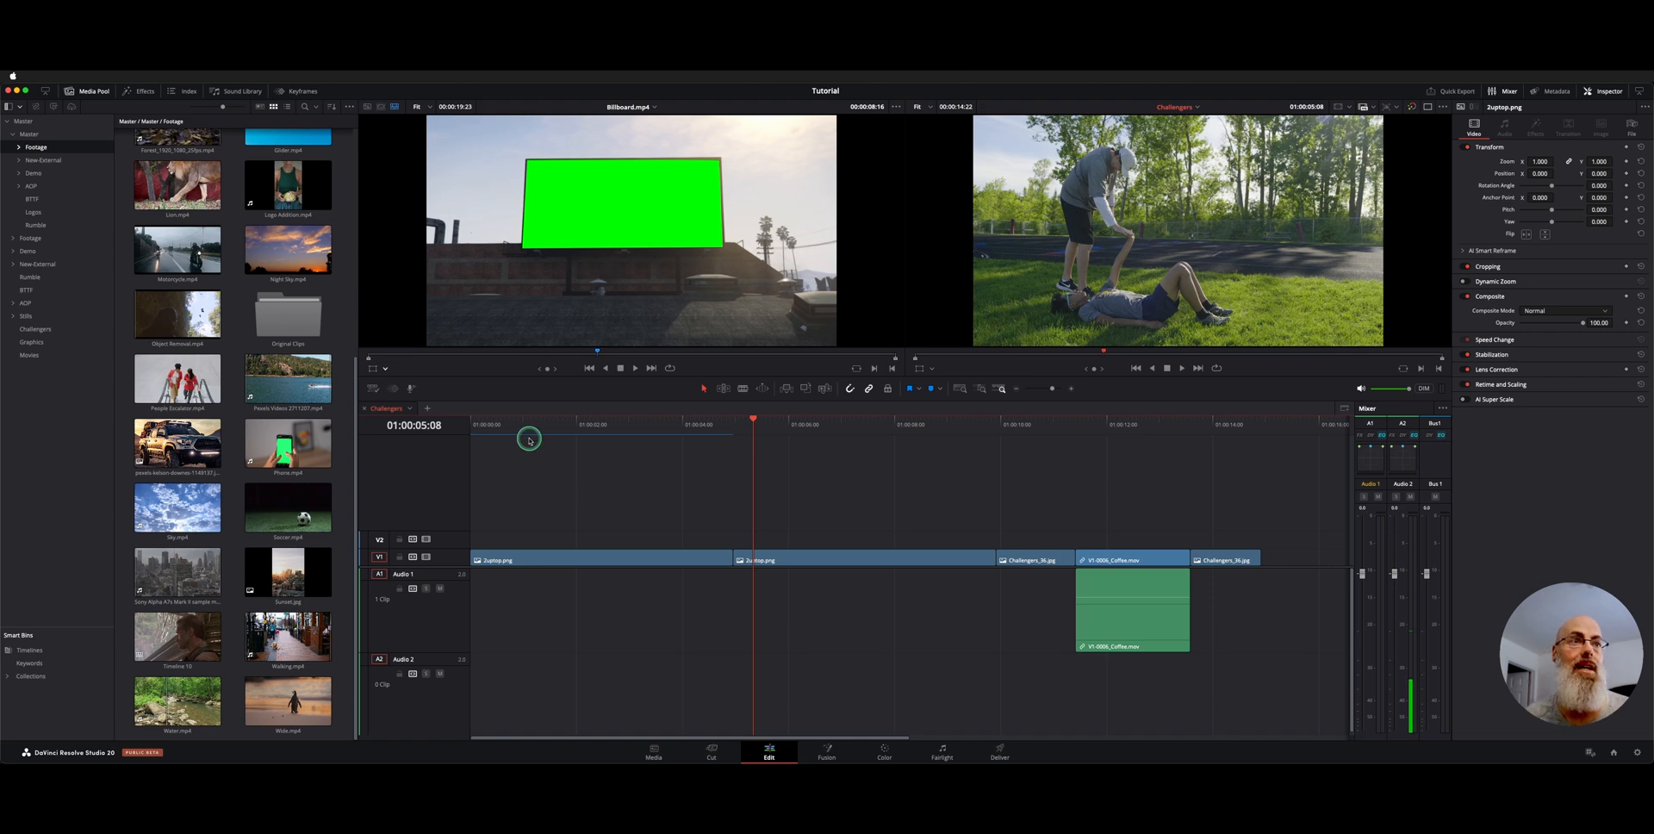
Step: Switch to the 25fps timeline and show the Master bin that holds it
{"action": "left_click", "coordinate": [453, 408]}
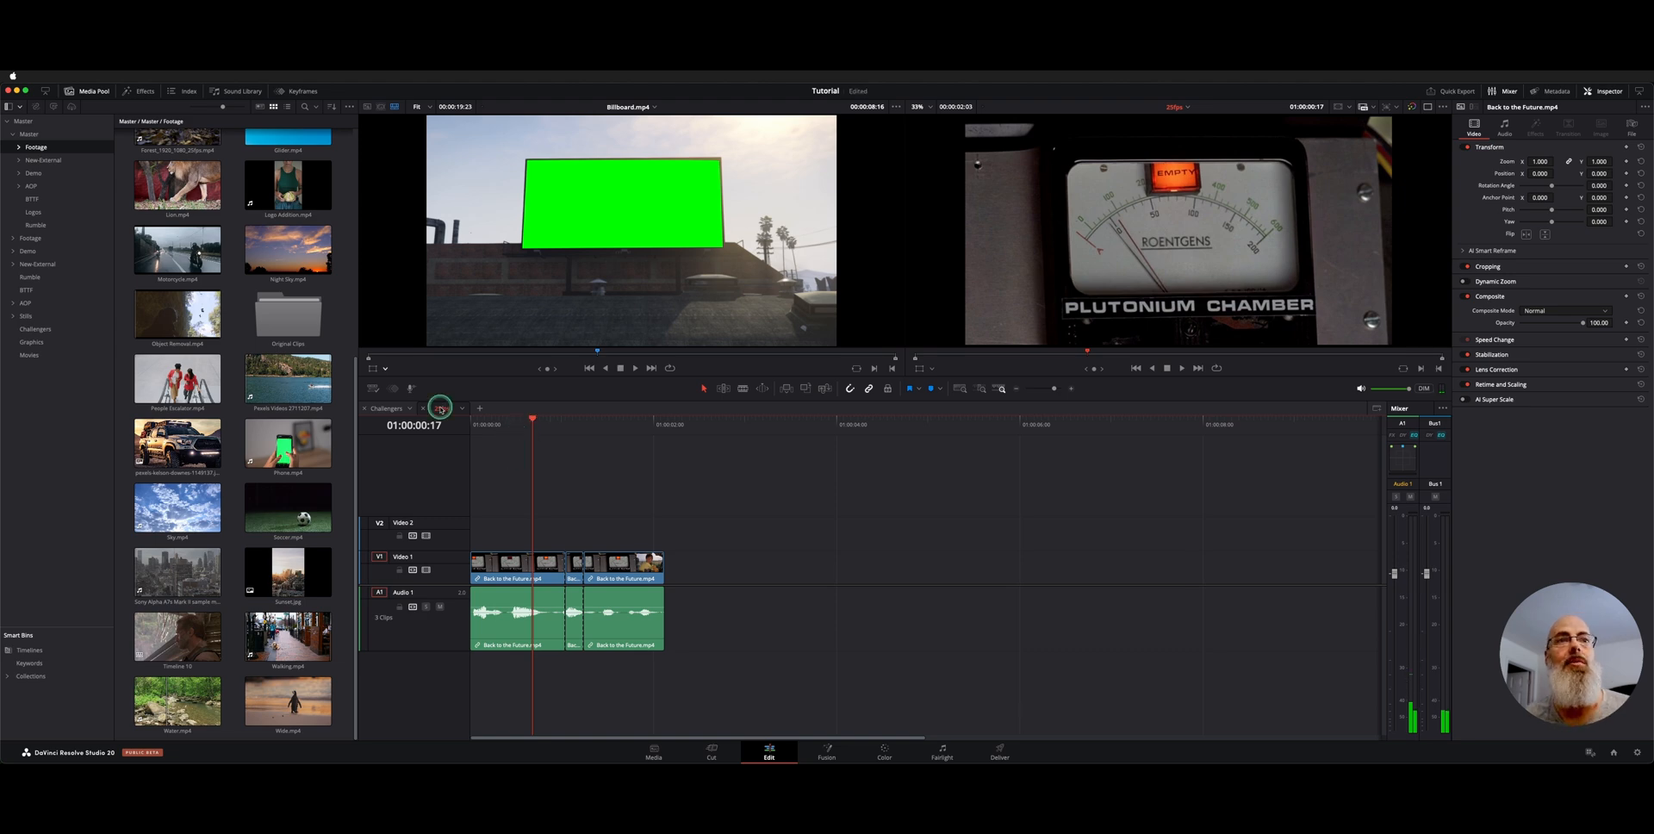
{"action": "left_click", "coordinate": [441, 408]}
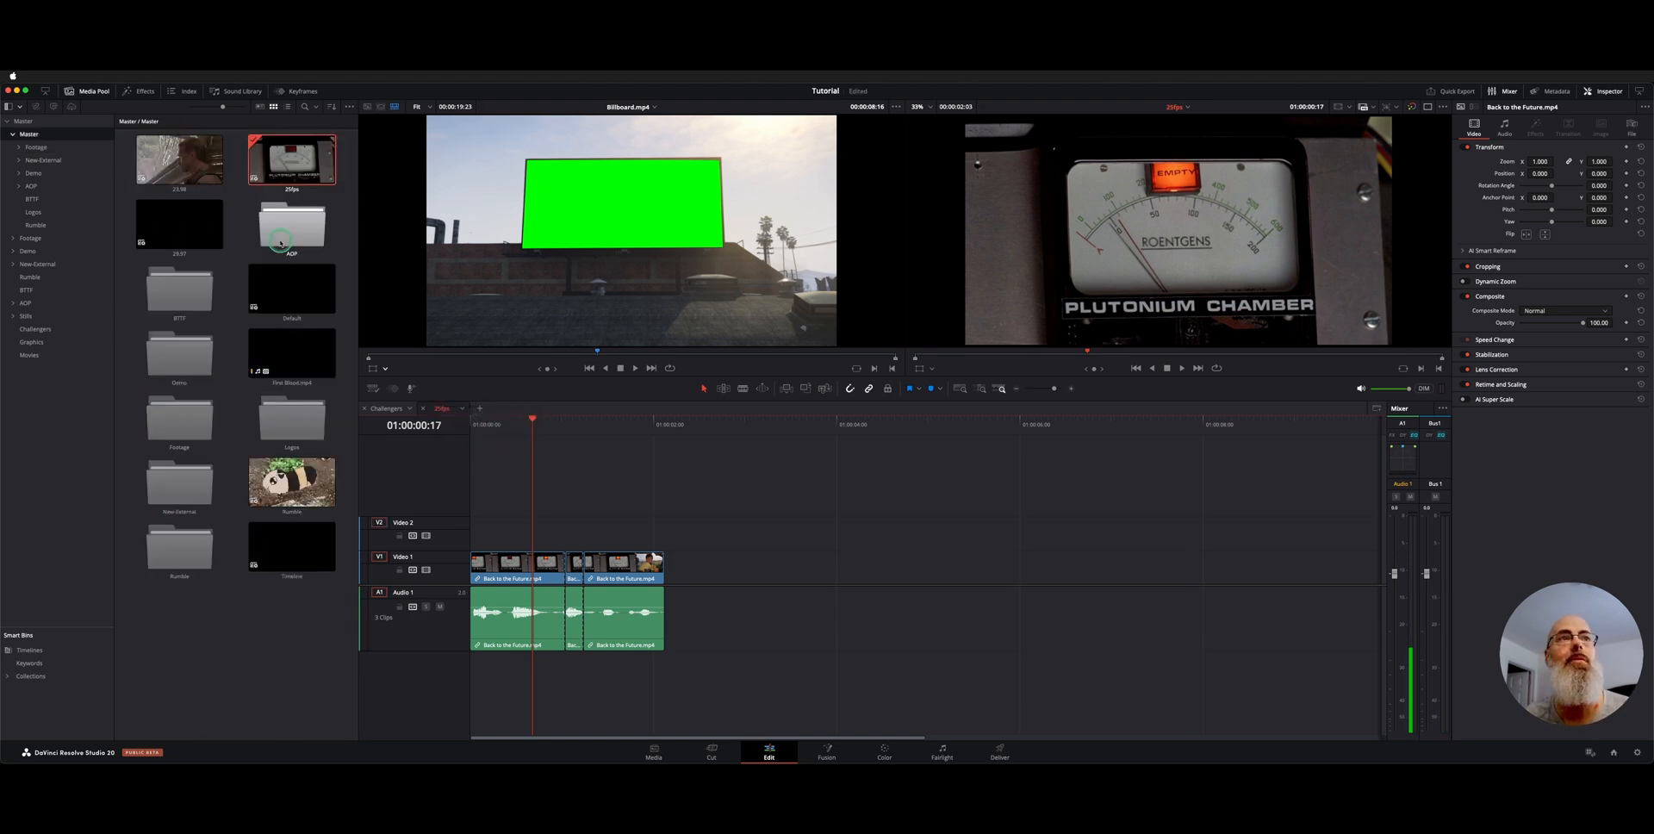
Step: Open the 25fps timeline in the source viewer and park the edit playhead on the Challengers still
{"action": "right_click", "coordinate": [630, 131]}
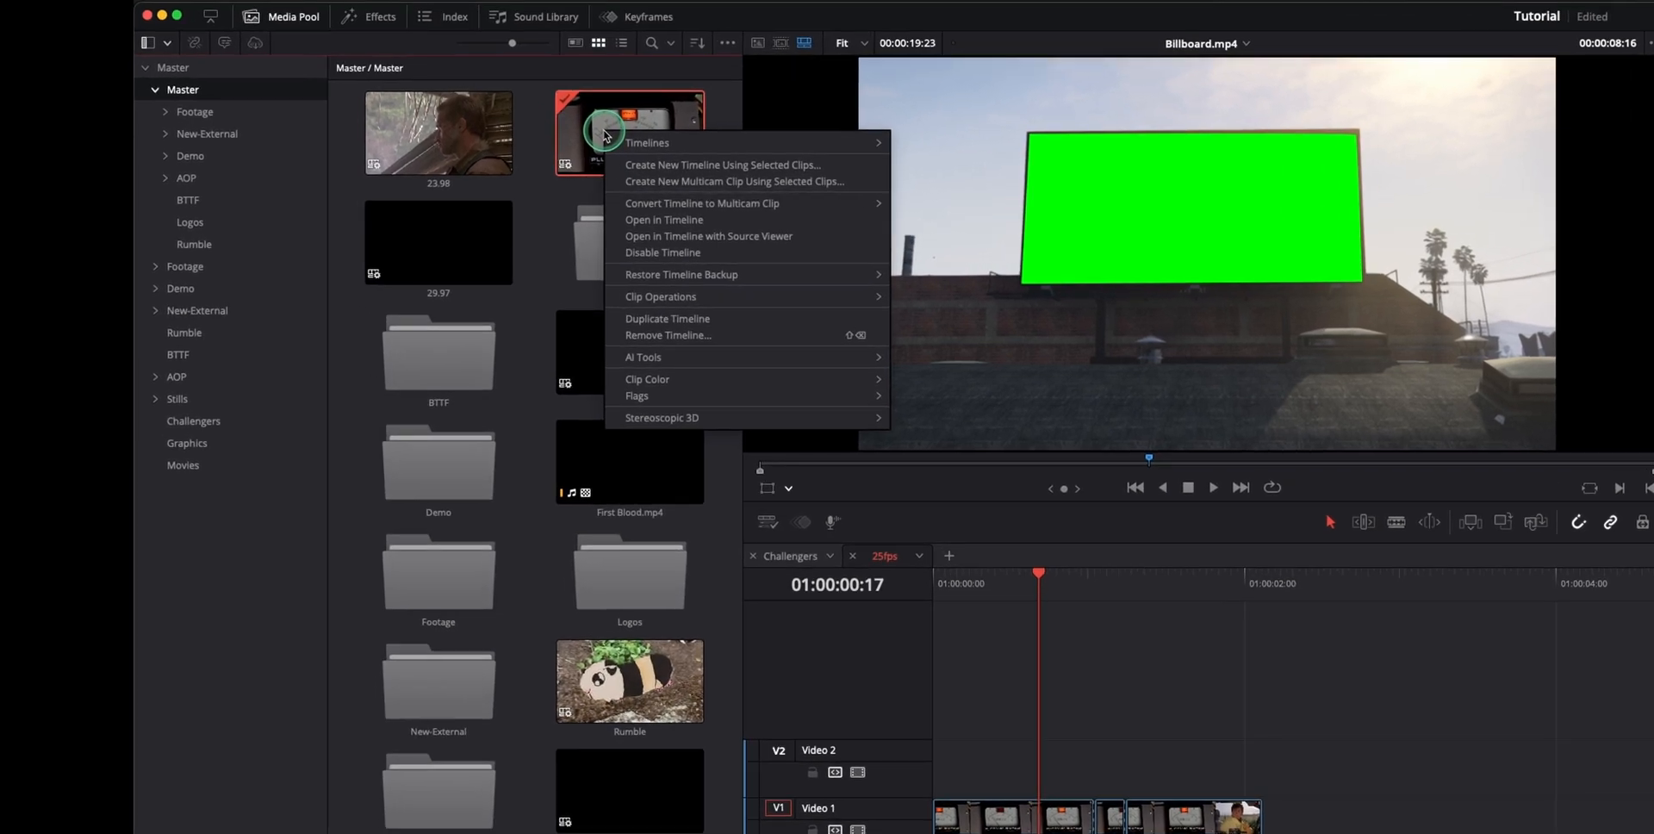
{"action": "mouse_move", "coordinate": [833, 235]}
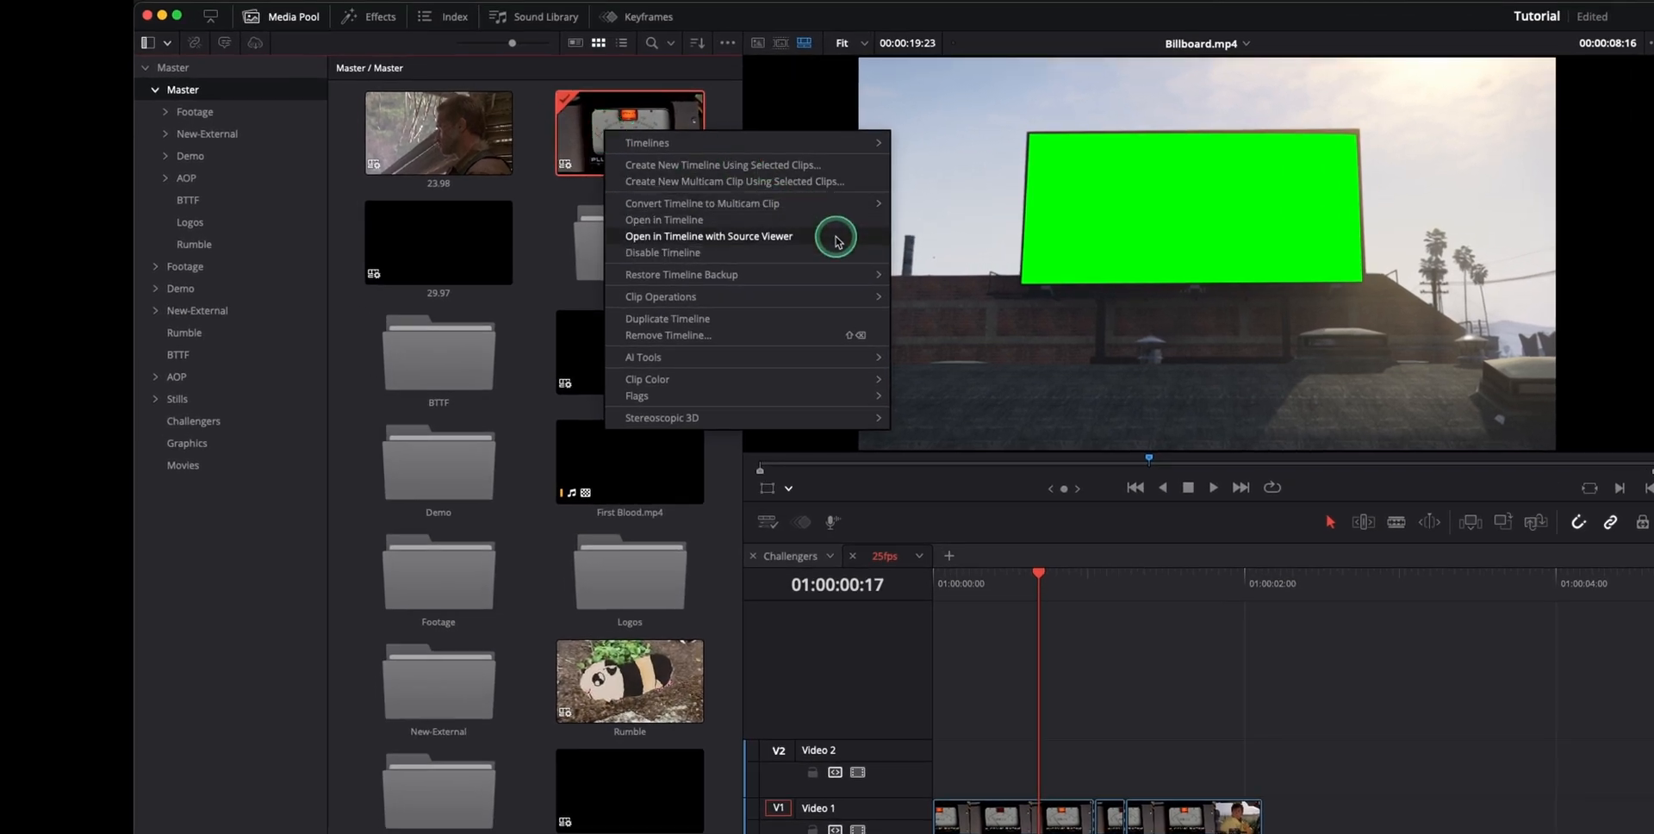
{"action": "left_click", "coordinate": [708, 234]}
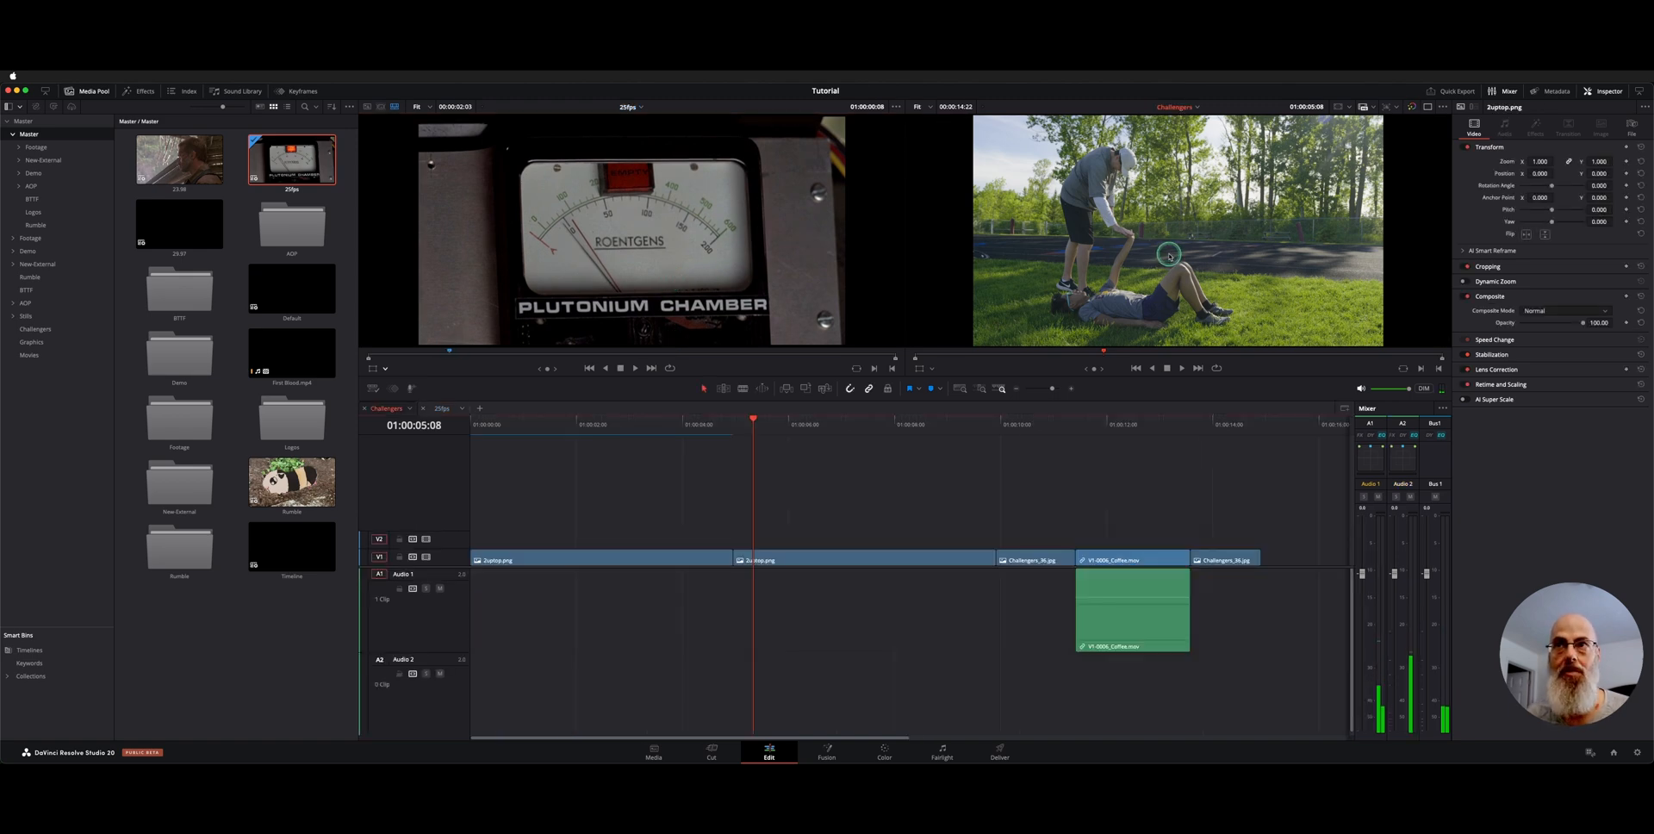
{"action": "left_click", "coordinate": [1034, 424]}
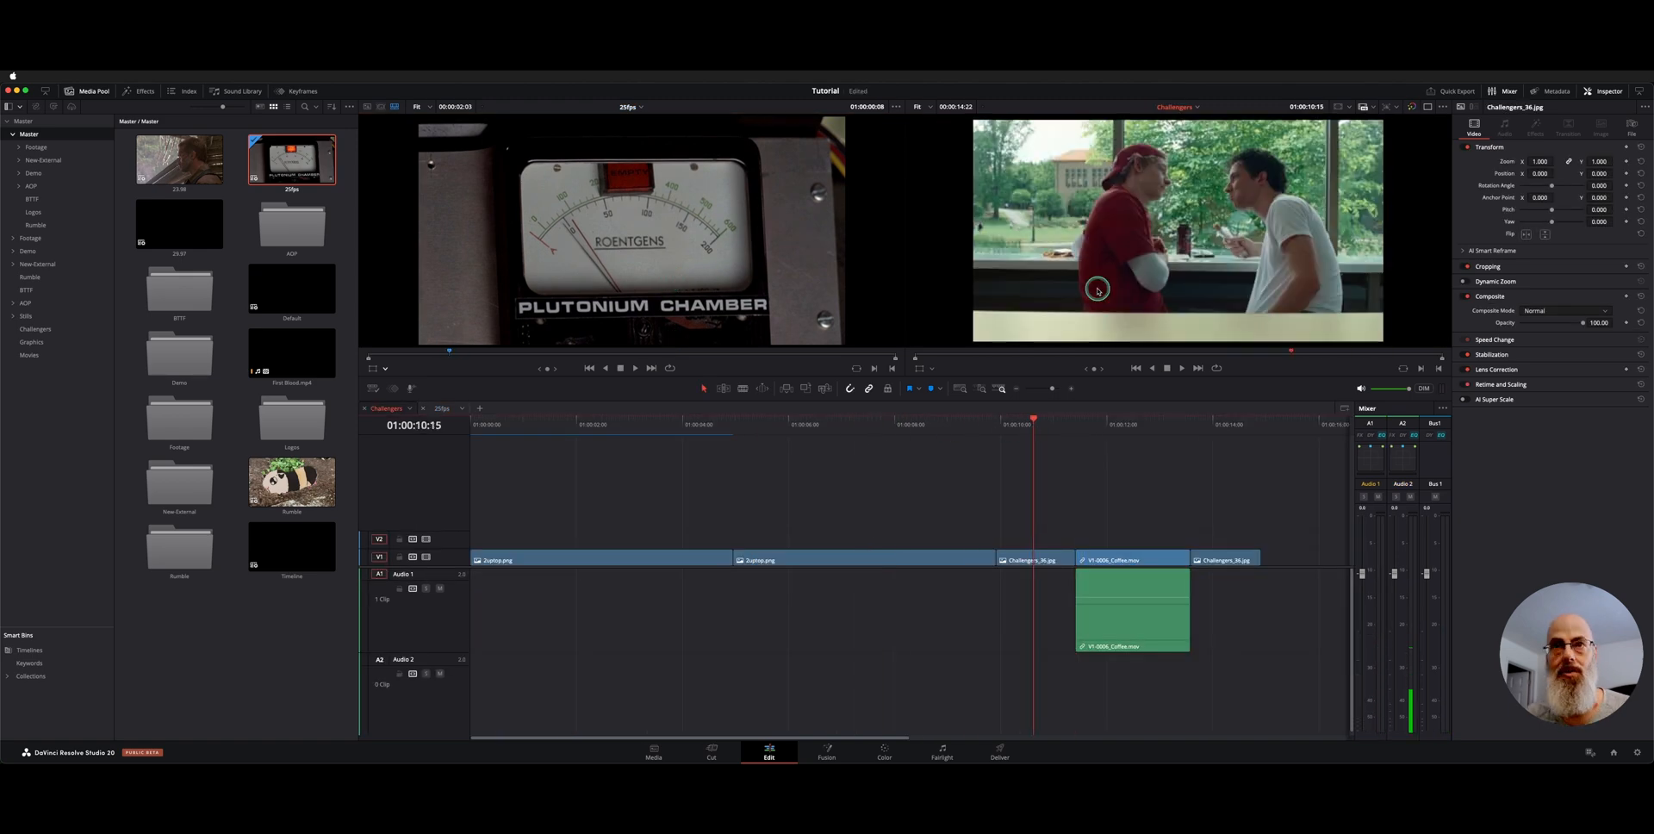